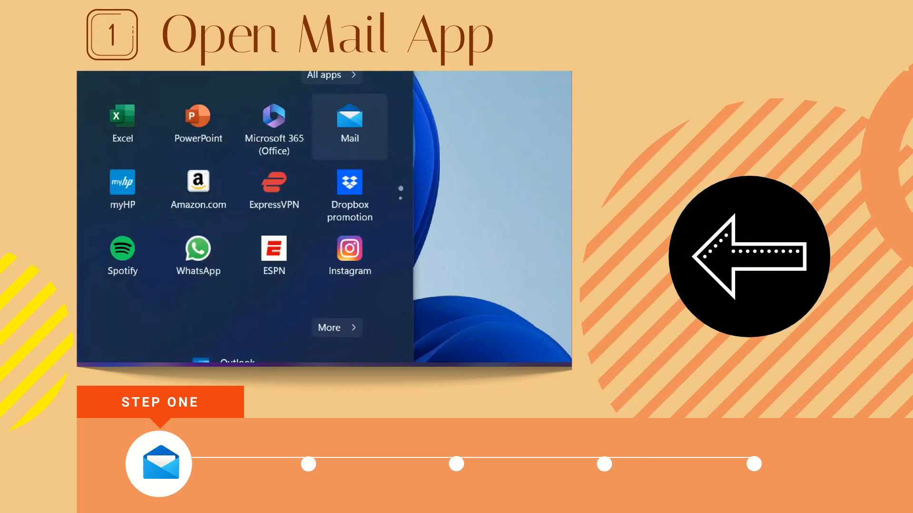
Launch the Mail app from the Start menu to reach the Gmail inbox.
left_click(349, 115)
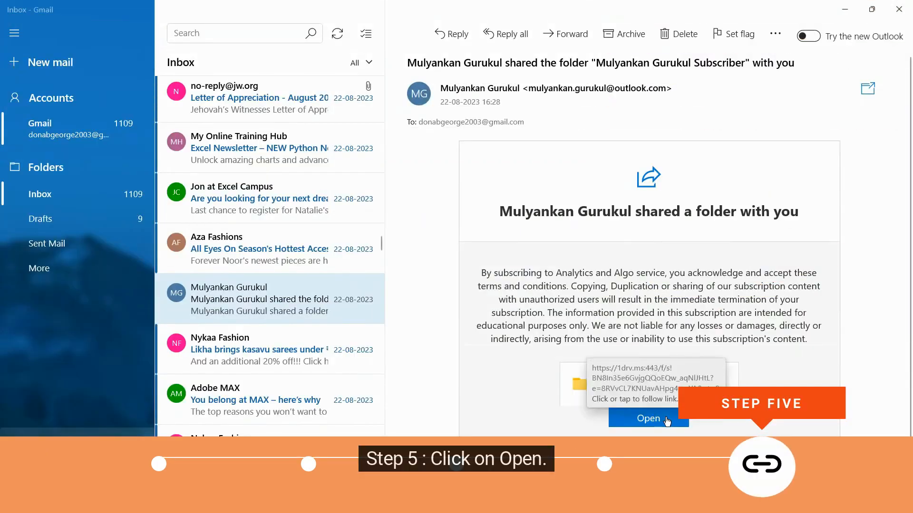
Follow the invite's Open link to the shared Mulyankan Gurukul Subscriber folder in OneDrive.
left_click(649, 418)
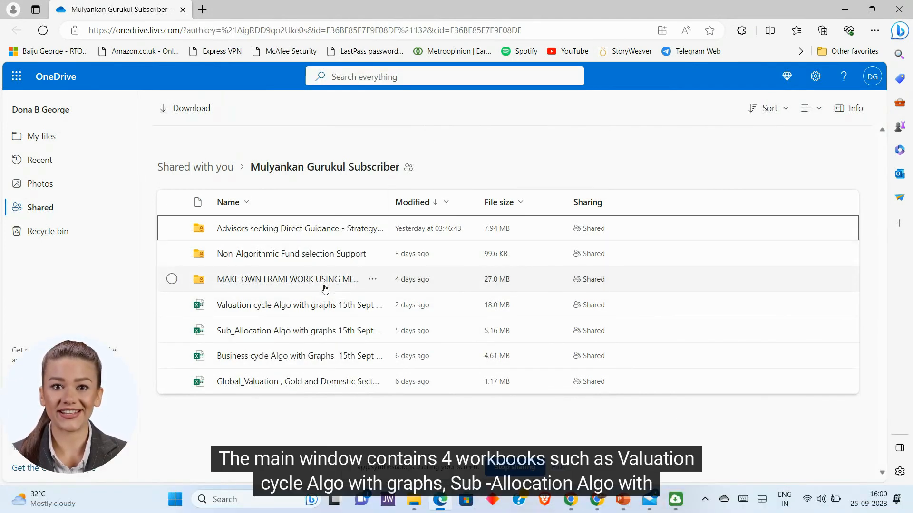
mouse_move(321, 310)
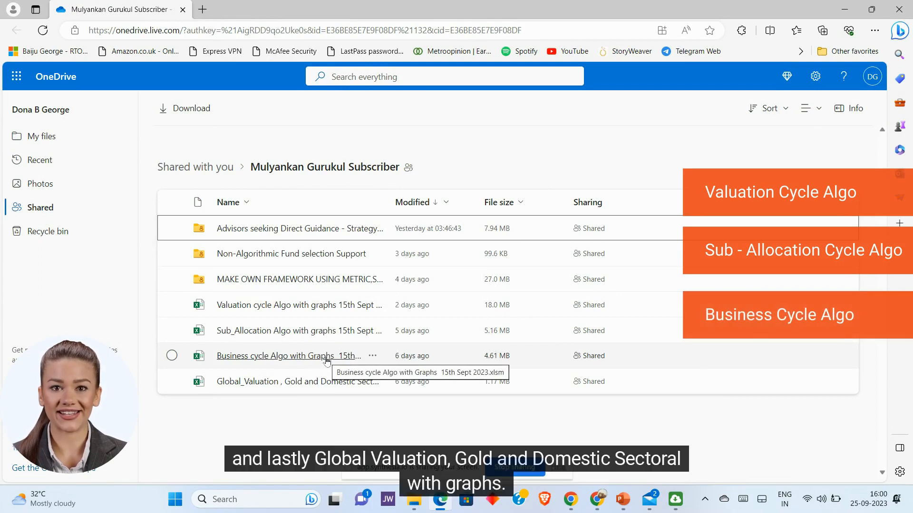
mouse_move(320, 382)
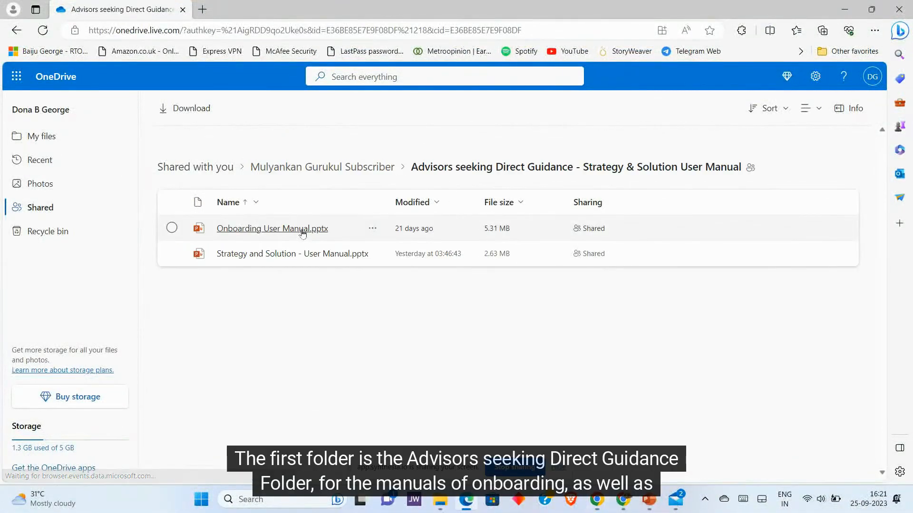
mouse_move(325, 232)
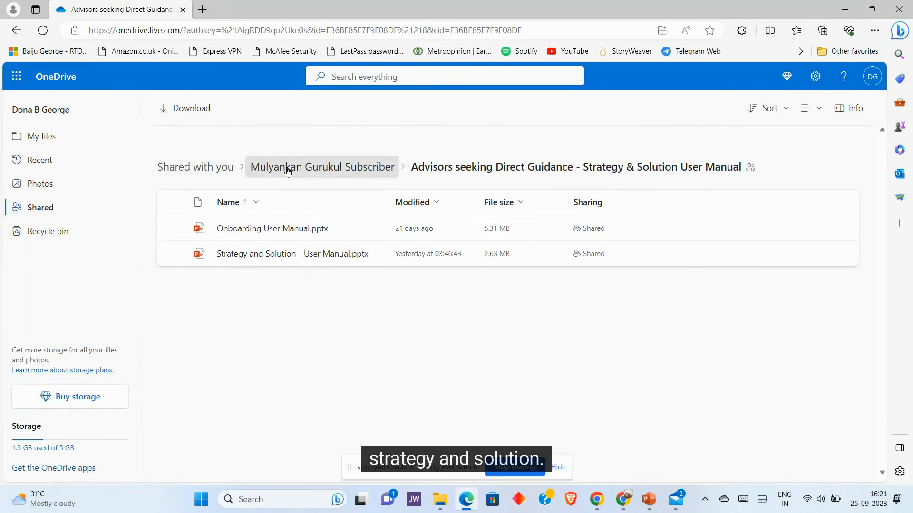
Return to the Mulyankan Gurukul Subscriber folder via the breadcrumb.
left_click(322, 167)
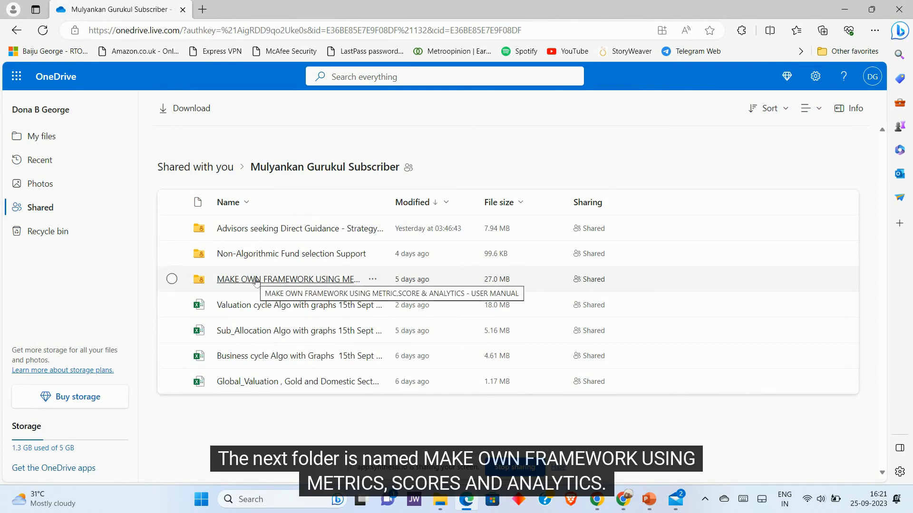
mouse_move(267, 282)
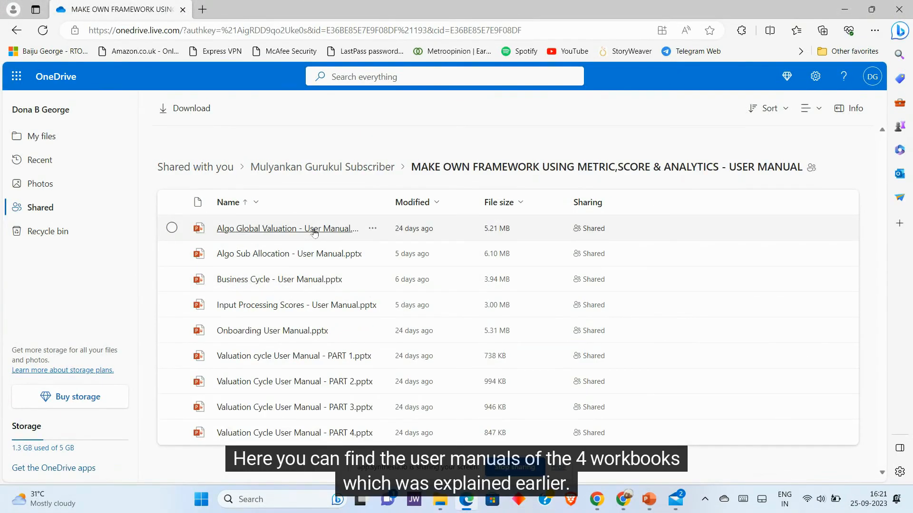
mouse_move(327, 276)
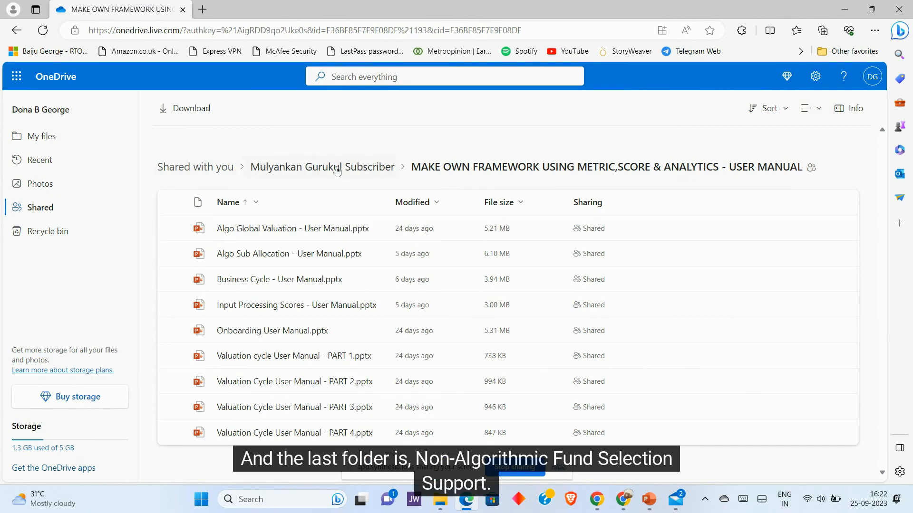
Go back to the subscriber folder and enter Non-Algorithmic Fund selection Support with its two workbooks.
left_click(321, 166)
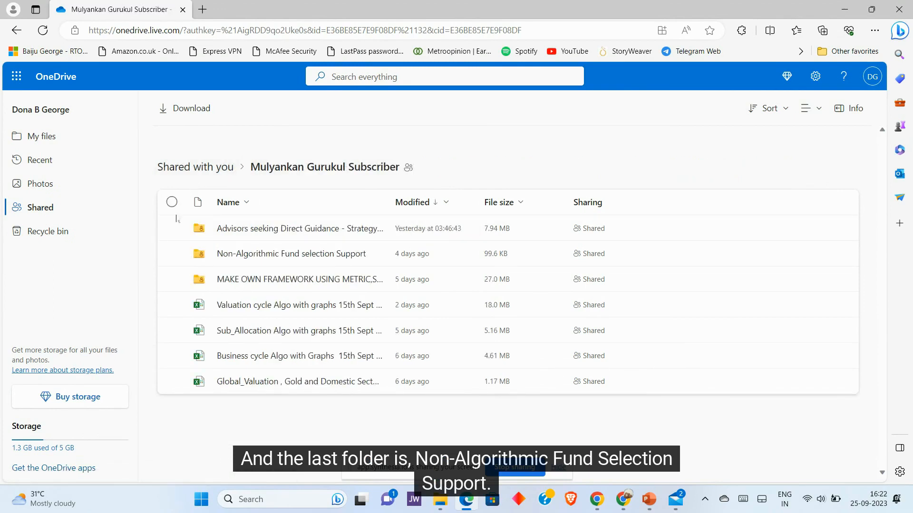
mouse_move(279, 255)
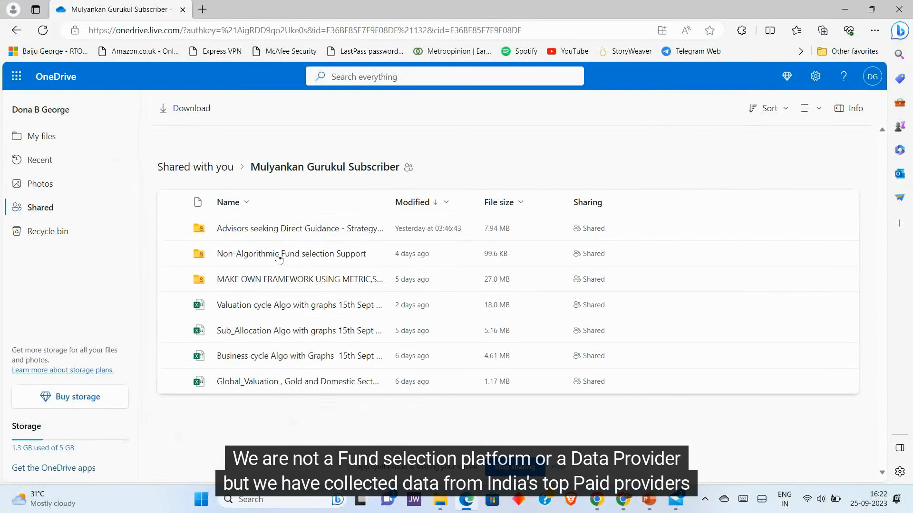
double_click(291, 254)
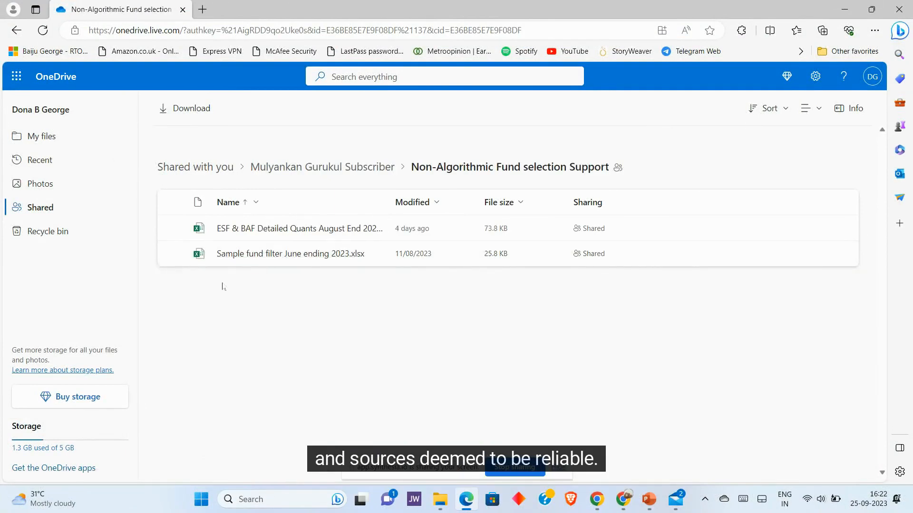
mouse_move(257, 253)
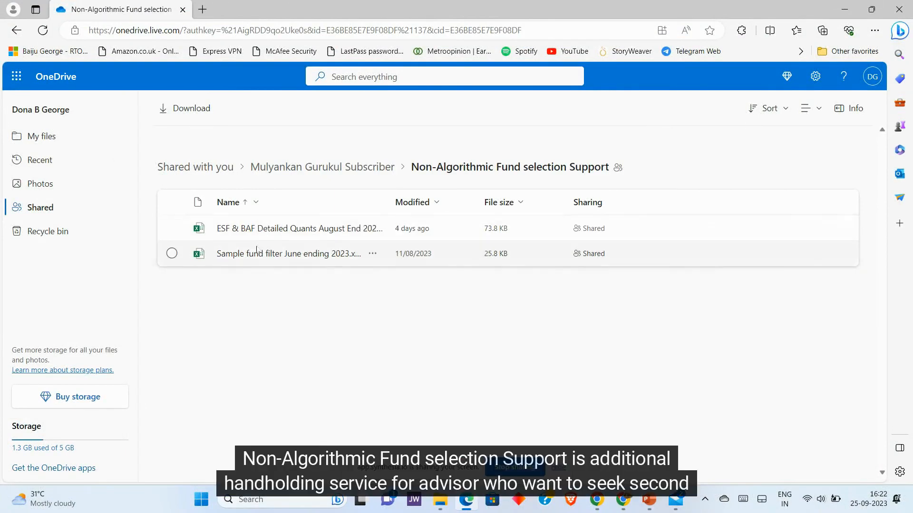